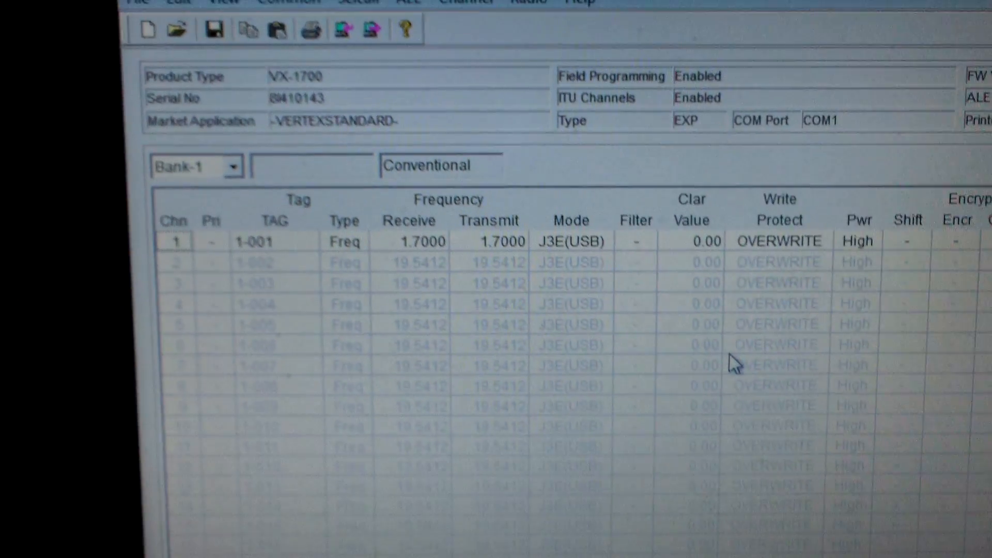
- Review the per-bank channel allocation settings and close them unchanged
{"action": "left_click", "coordinate": [499, 43]}
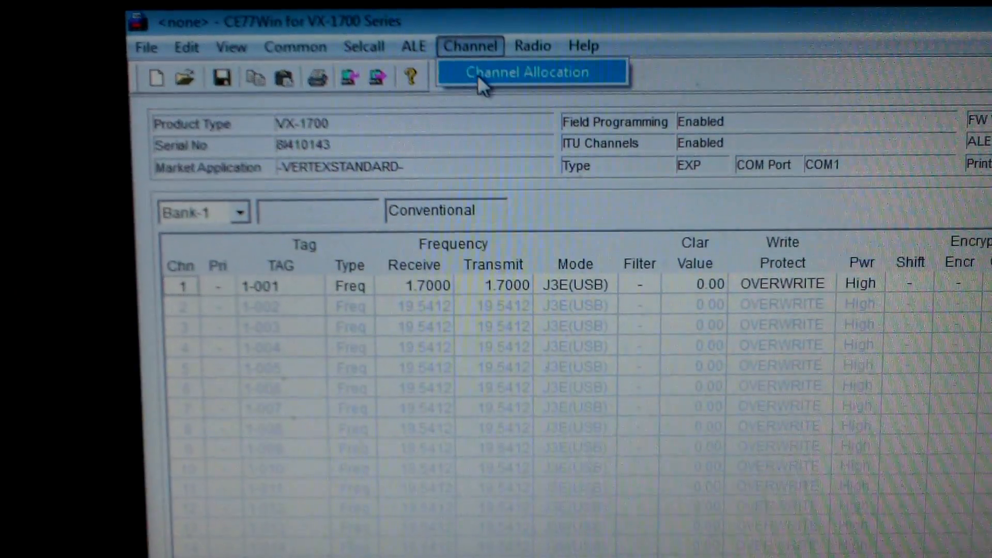
{"action": "left_click", "coordinate": [526, 71]}
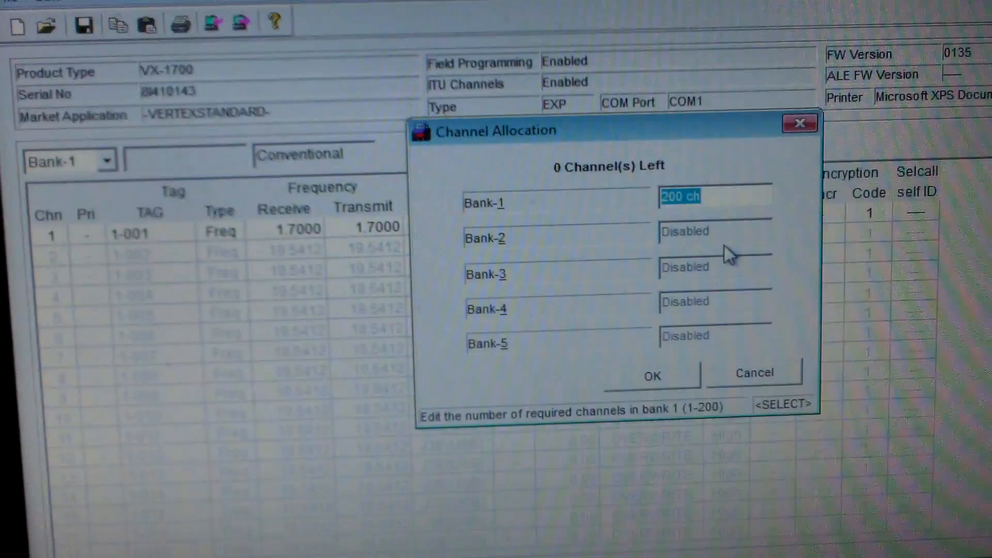
{"action": "left_click", "coordinate": [651, 375]}
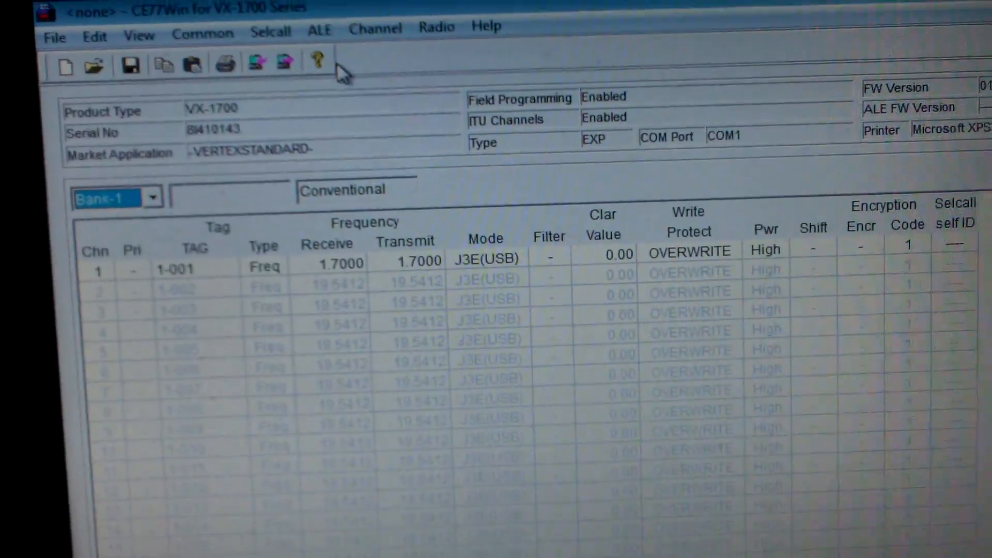
- Browse the Common menu's Miscellaneous entry, then bring up the Hardware settings with RF power levels
{"action": "left_click", "coordinate": [203, 33]}
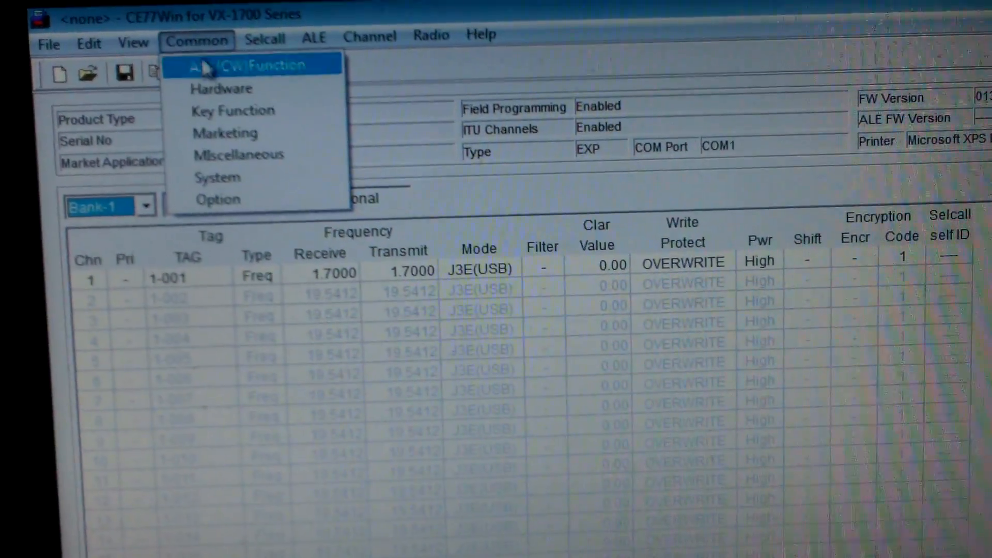
{"action": "mouse_move", "coordinate": [225, 149]}
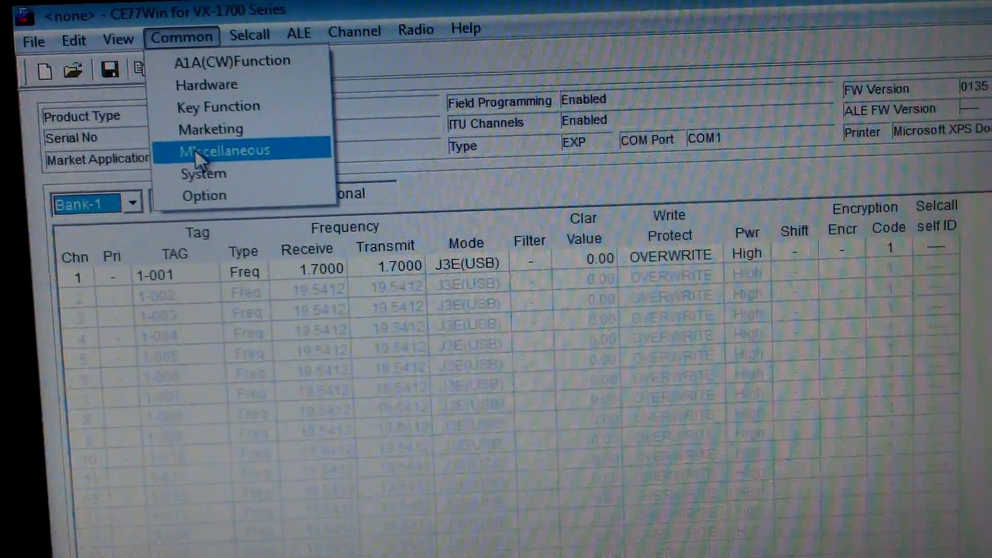
{"action": "left_click", "coordinate": [225, 150]}
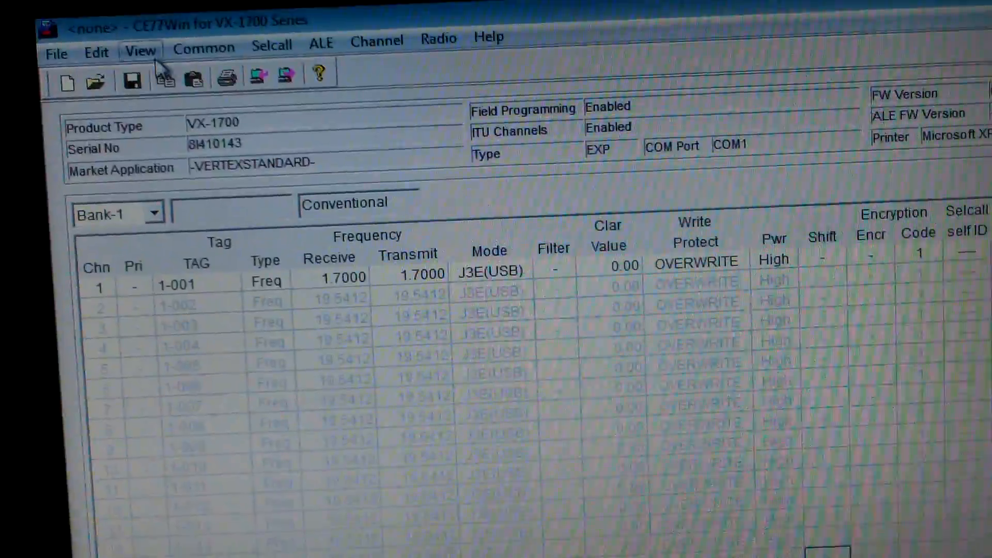
{"action": "left_click", "coordinate": [202, 46]}
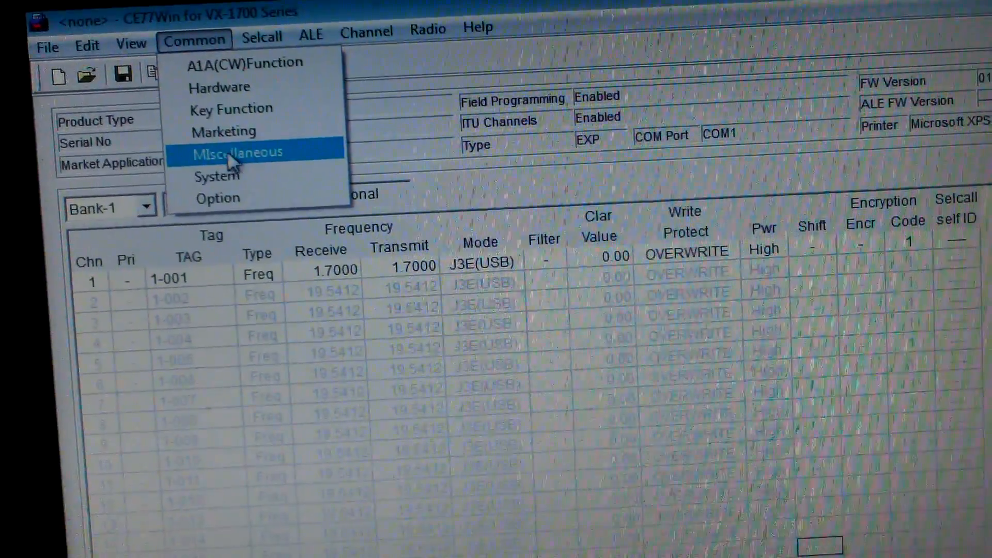
{"action": "left_click", "coordinate": [237, 152]}
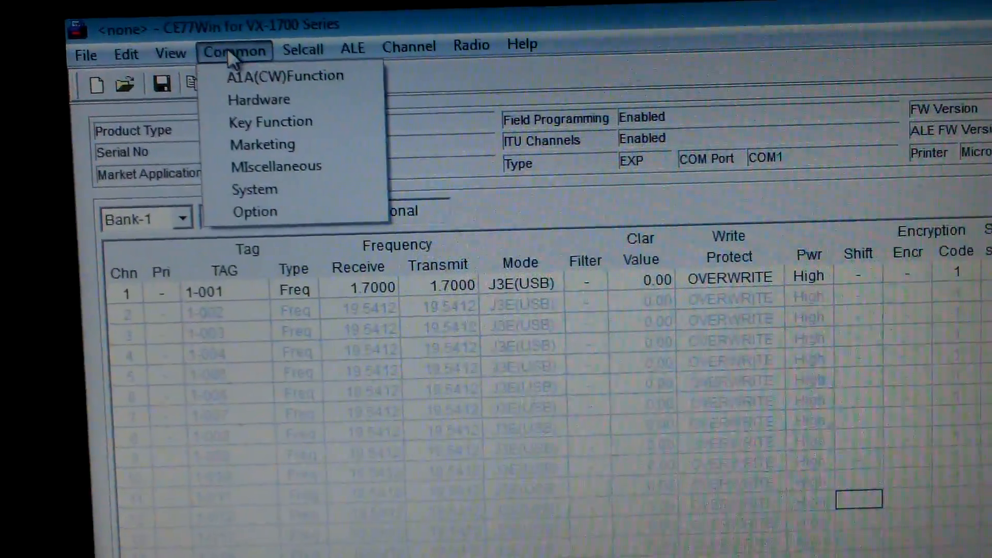
{"action": "left_click", "coordinate": [259, 99]}
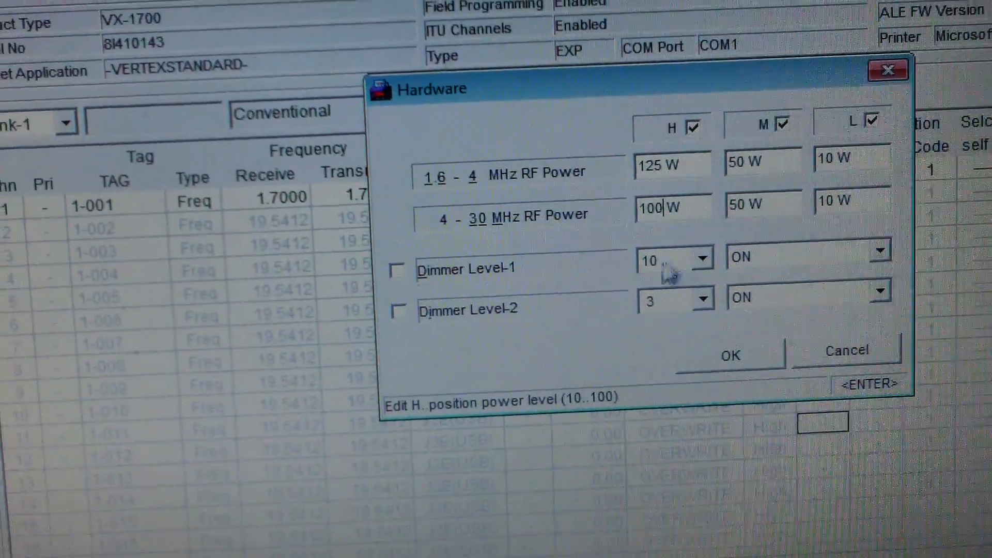
- Enable Dimmer Level-1 (10) and Dimmer Level-2 (3) with mode ON and confirm the hardware settings
{"action": "left_click", "coordinate": [398, 269]}
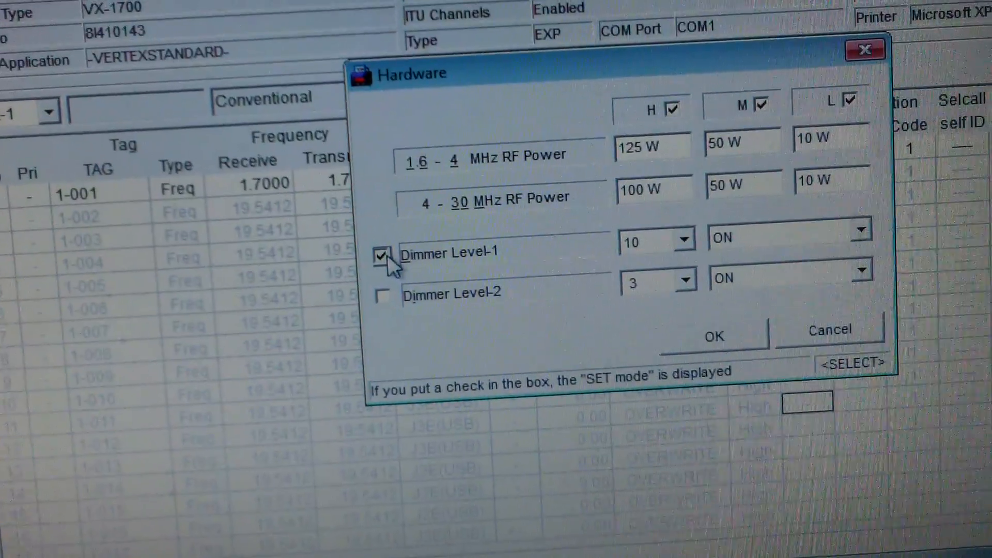
{"action": "left_click", "coordinate": [859, 272]}
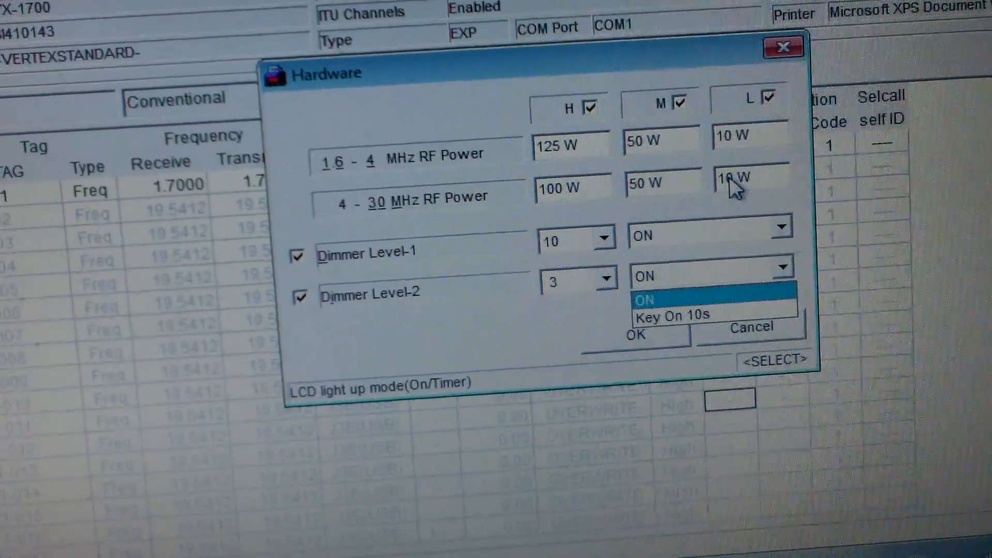
{"action": "left_click", "coordinate": [643, 299]}
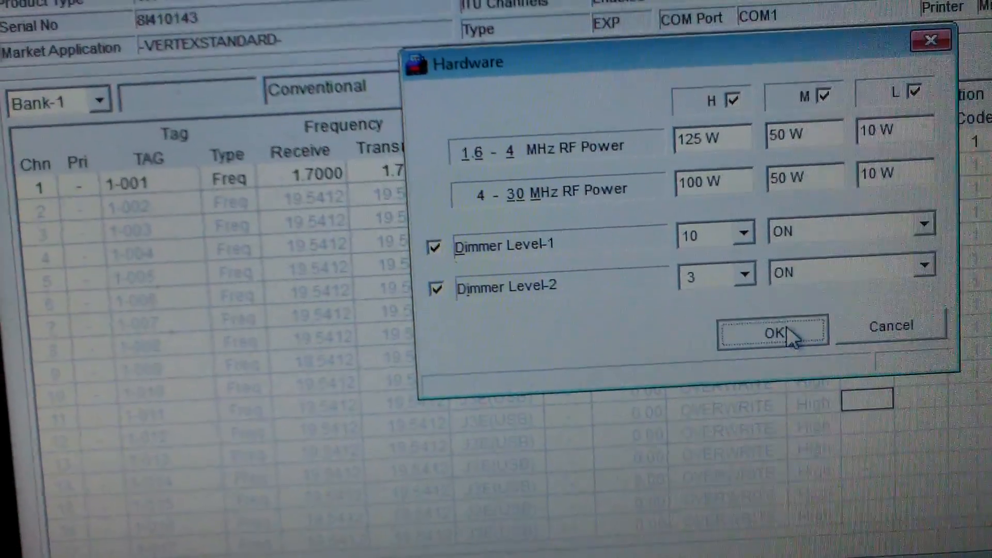
{"action": "left_click", "coordinate": [772, 332]}
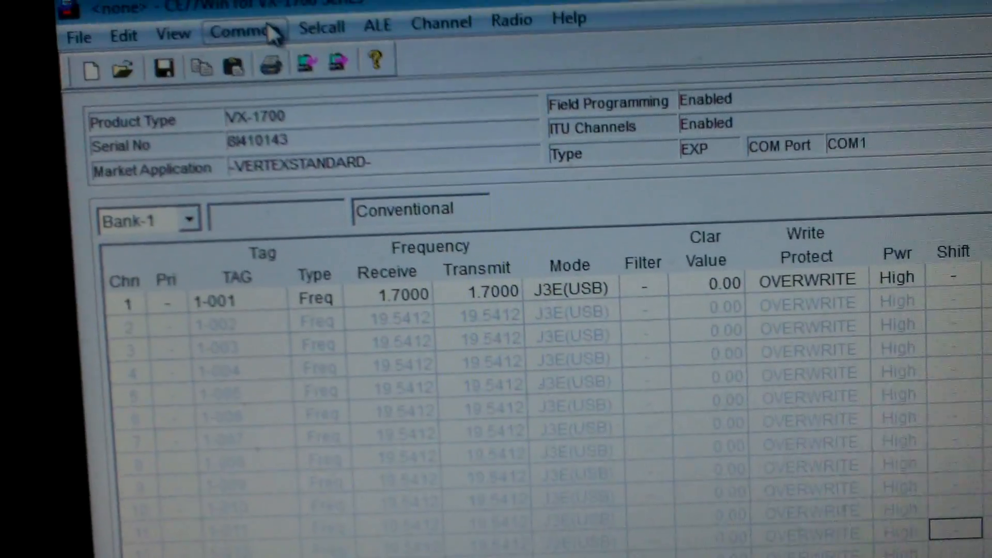
- Reopen Hardware to verify the dimmer values persisted, close it, and browse the Set menu categories
{"action": "left_click", "coordinate": [239, 28]}
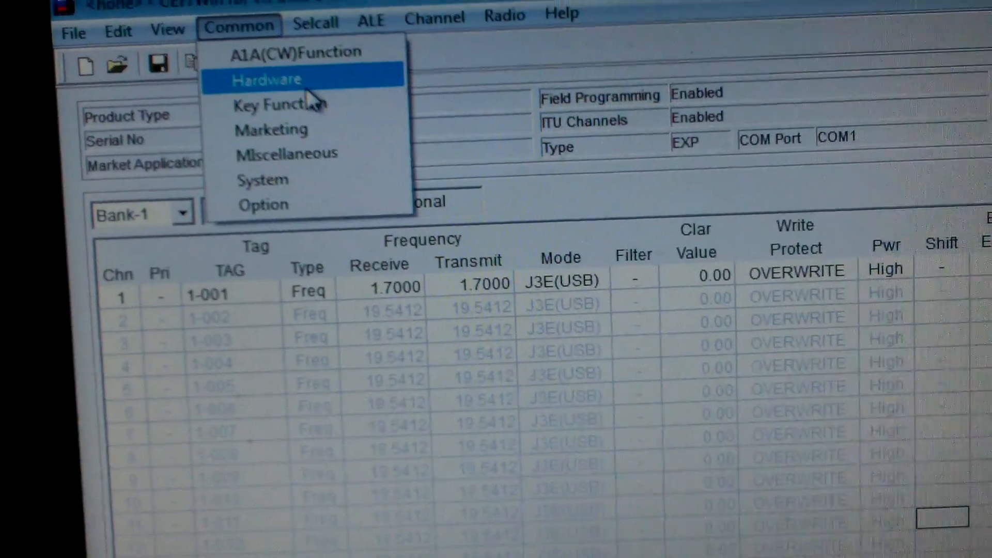
{"action": "left_click", "coordinate": [268, 79]}
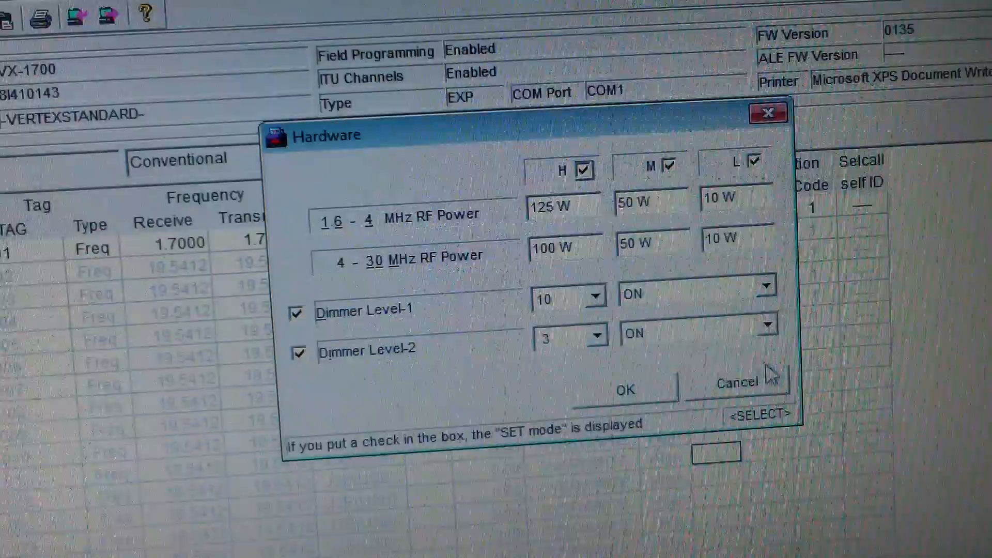
{"action": "left_click", "coordinate": [735, 382]}
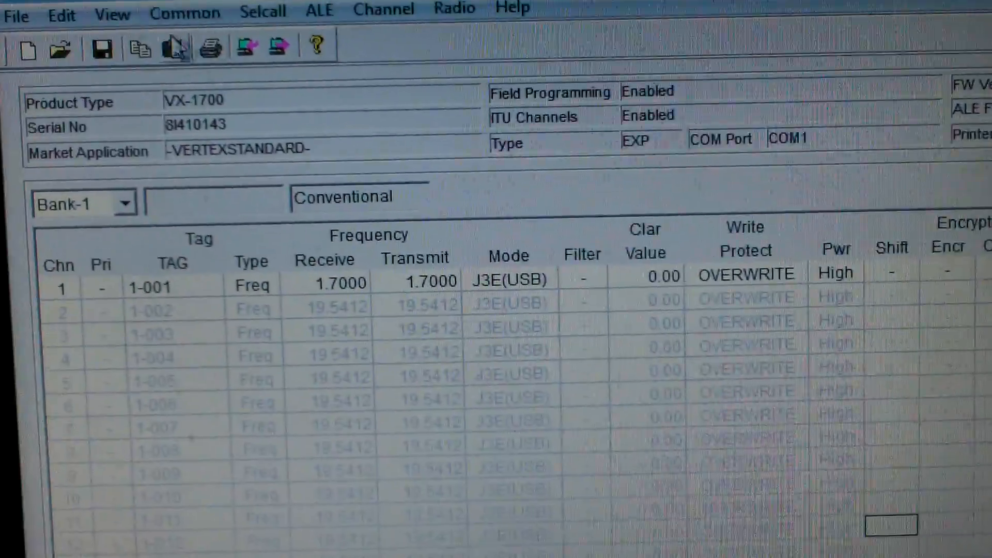
{"action": "left_click", "coordinate": [184, 13]}
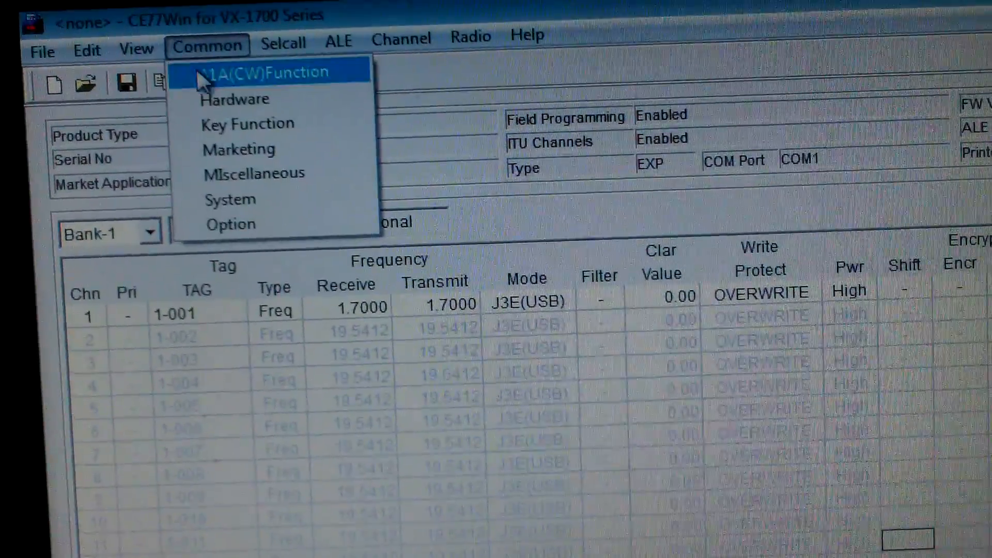
{"action": "mouse_move", "coordinate": [236, 99]}
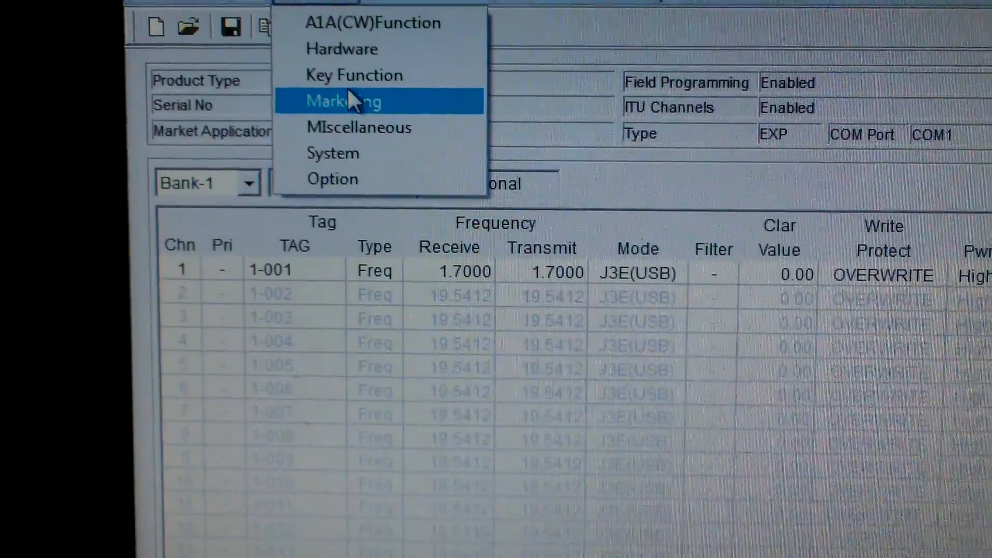
{"action": "left_click", "coordinate": [355, 75]}
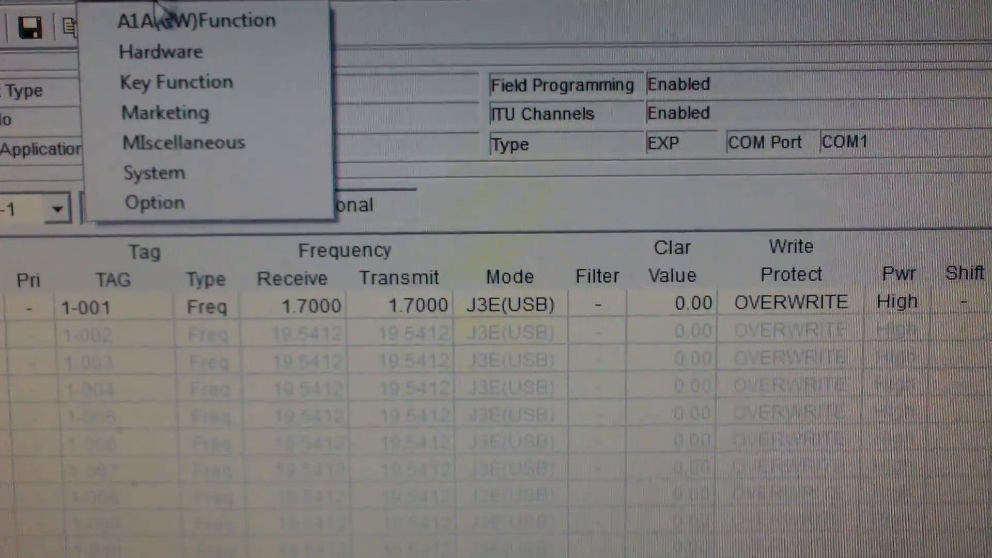
{"action": "mouse_move", "coordinate": [155, 190]}
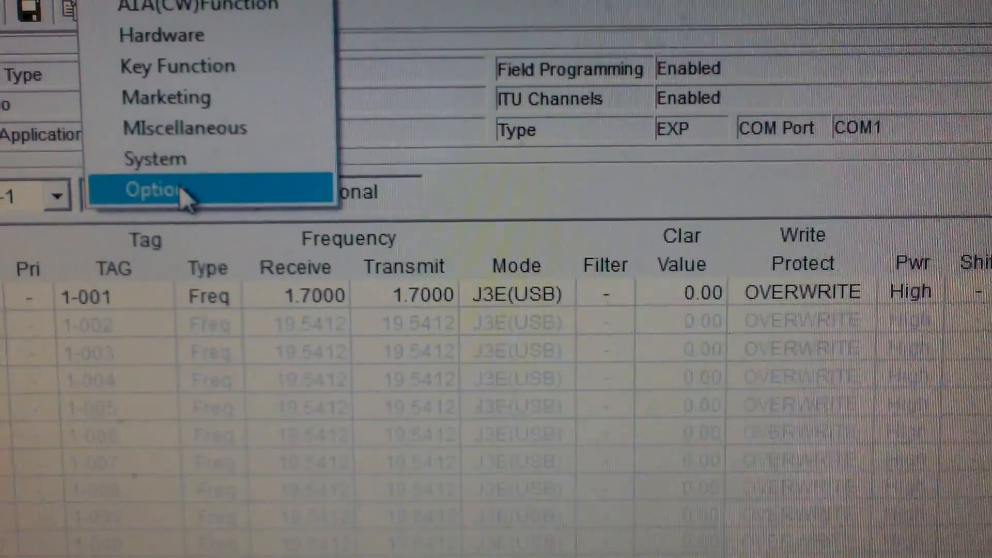
- Review the Option, A1A(CW) Function and Marketing settings, closing each unchanged
{"action": "left_click", "coordinate": [152, 189]}
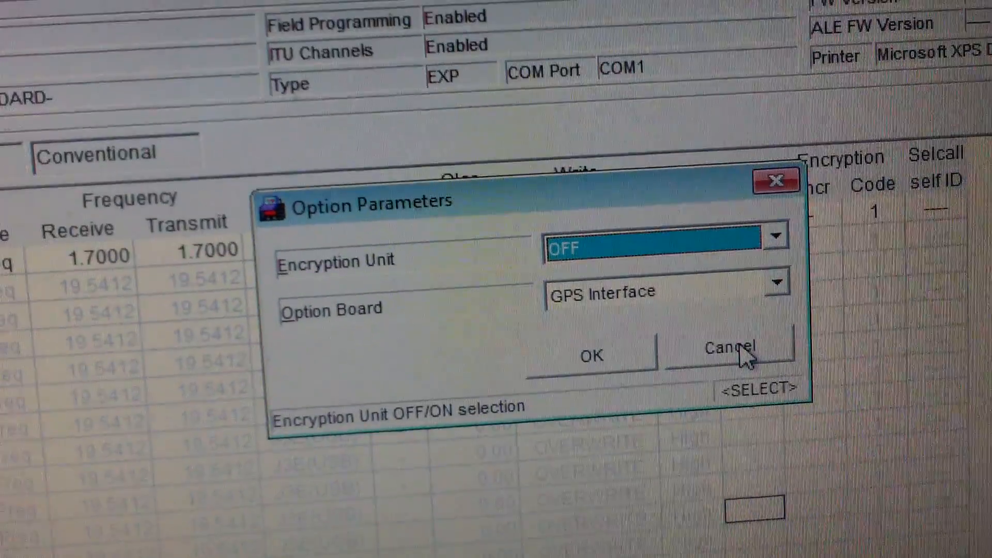
{"action": "left_click", "coordinate": [729, 352]}
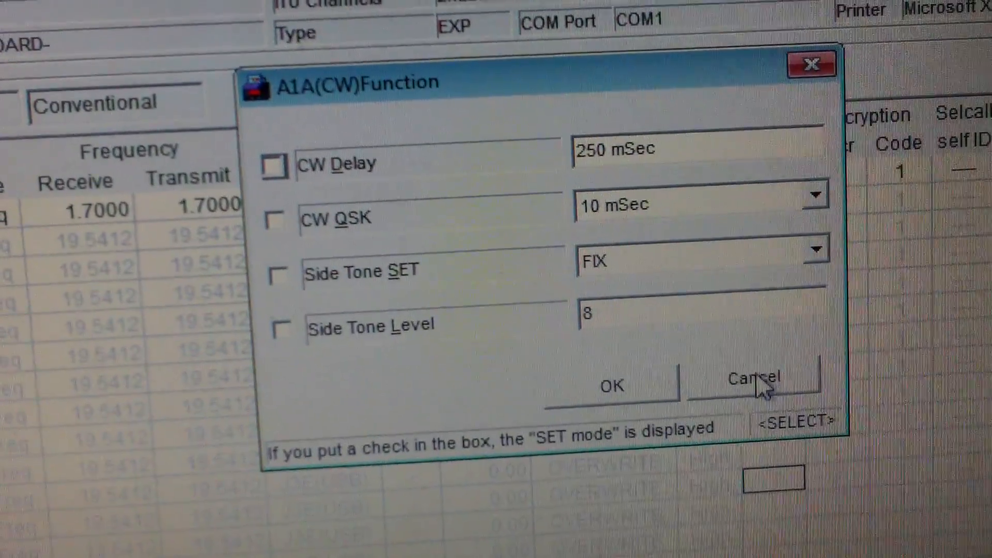
{"action": "left_click", "coordinate": [753, 377]}
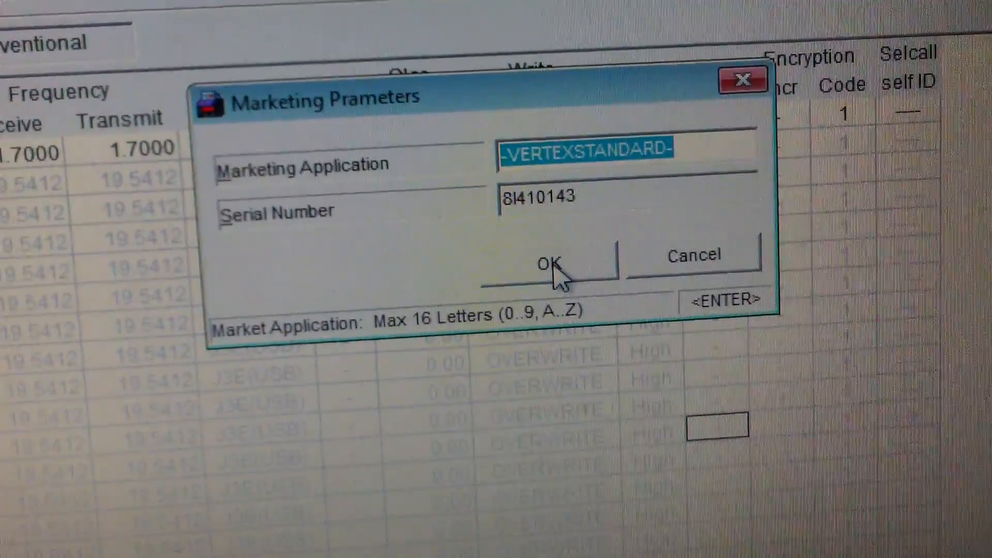
{"action": "left_click", "coordinate": [549, 262]}
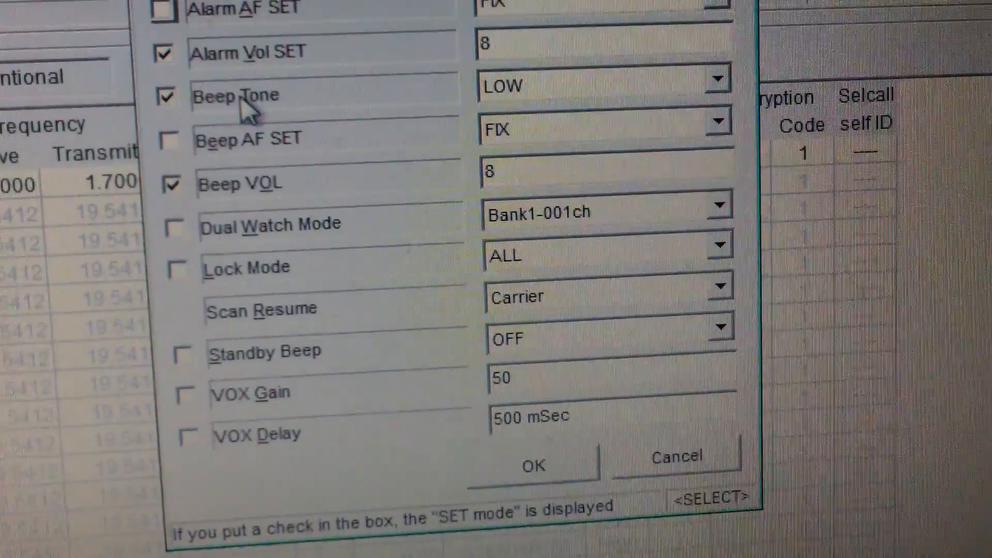
- Keep Beep Tone LOW and Beep AF SET FIX, set Beep VOL to 3, and confirm
{"action": "left_click", "coordinate": [717, 85]}
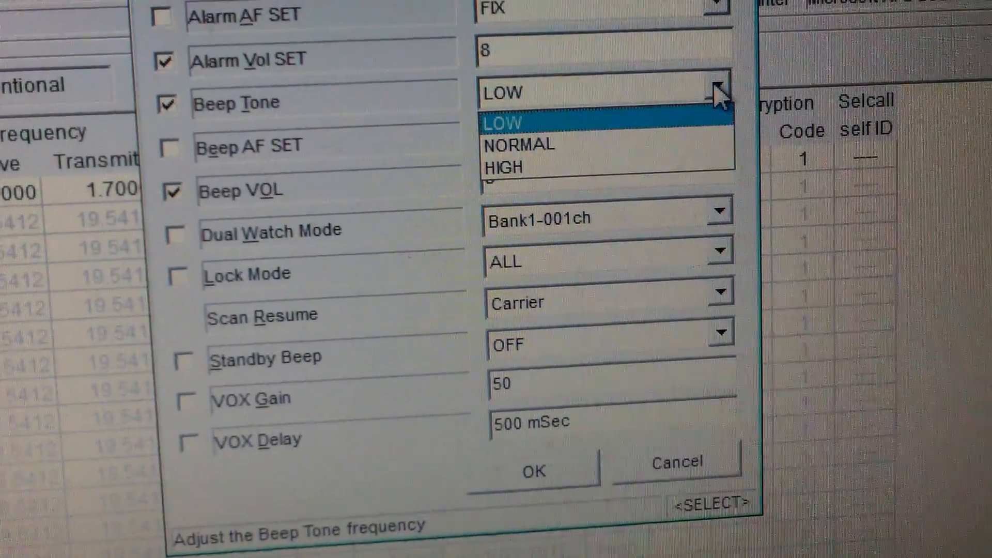
{"action": "left_click", "coordinate": [519, 123]}
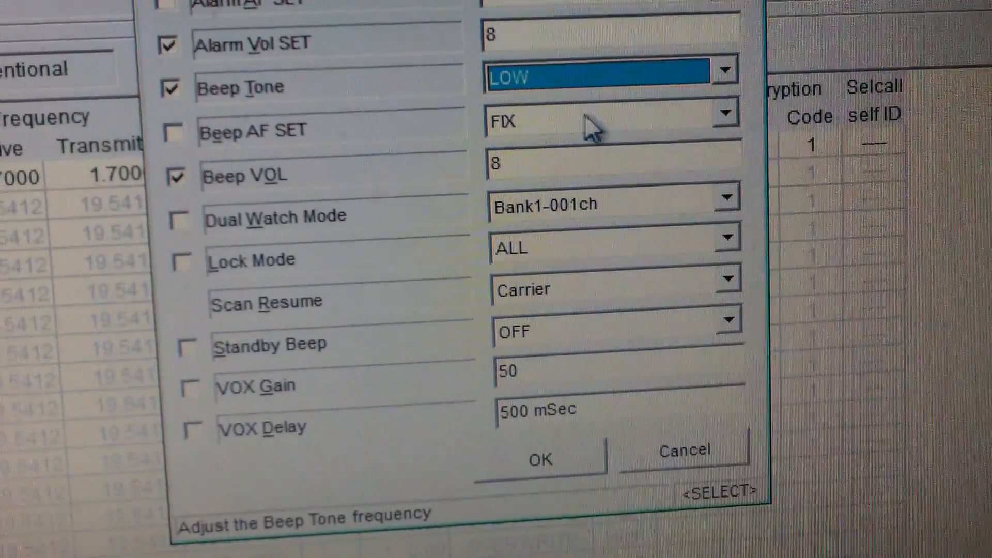
{"action": "left_click", "coordinate": [725, 113]}
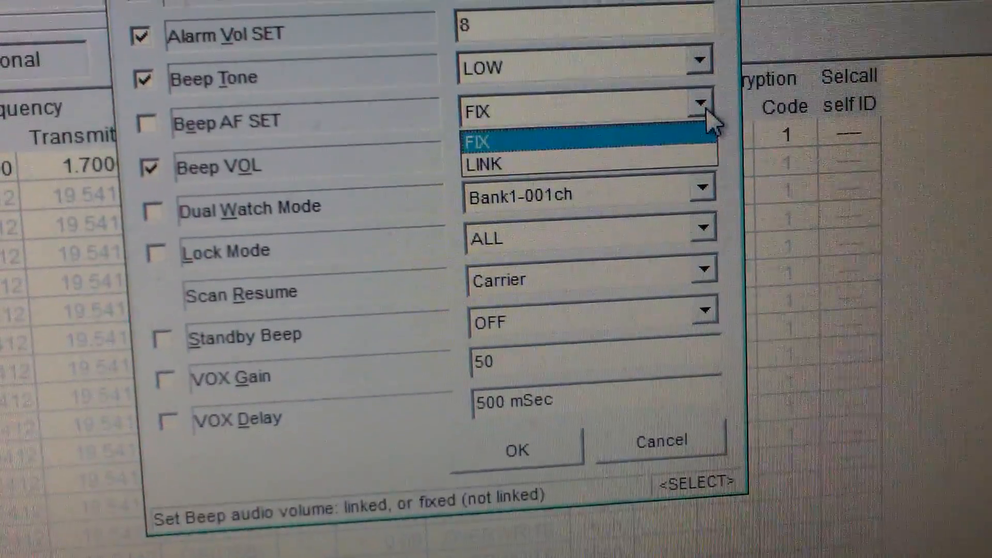
{"action": "left_click", "coordinate": [484, 141]}
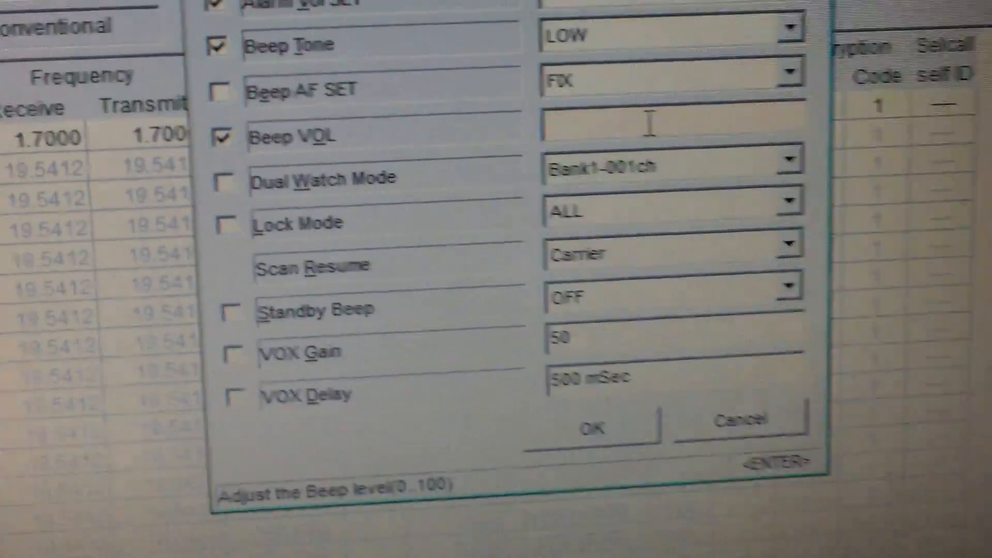
{"action": "type", "text": "3"}
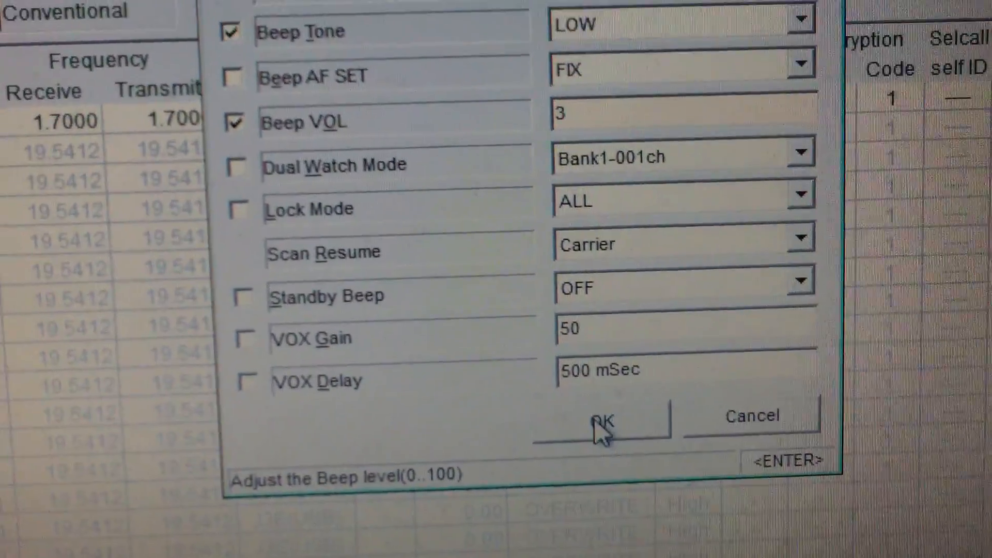
{"action": "left_click", "coordinate": [599, 420]}
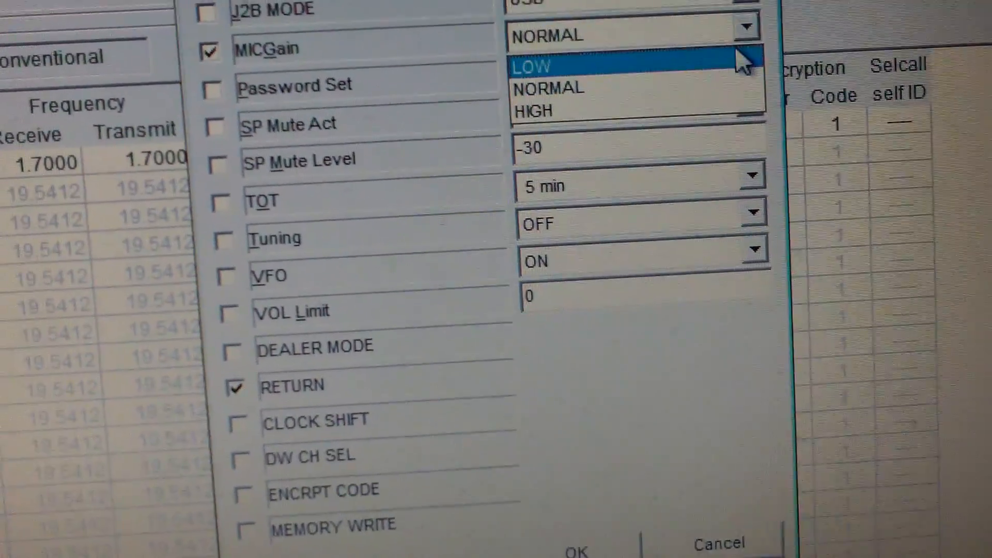
- Leave MIC Gain at NORMAL in the System settings and confirm, returning to the channel grid
{"action": "left_click", "coordinate": [546, 87]}
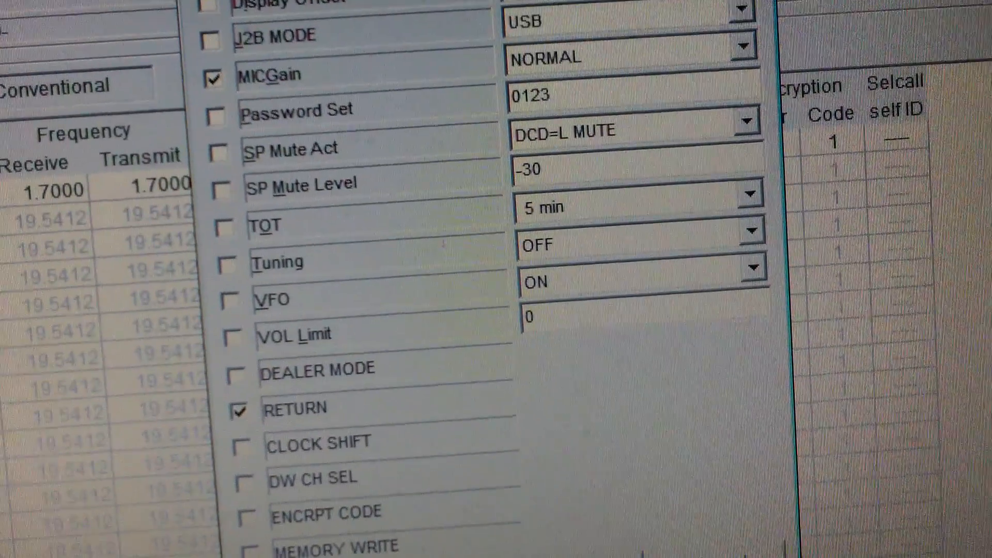
{"action": "scroll", "scroll_direction": "down", "scroll_amount": 3}
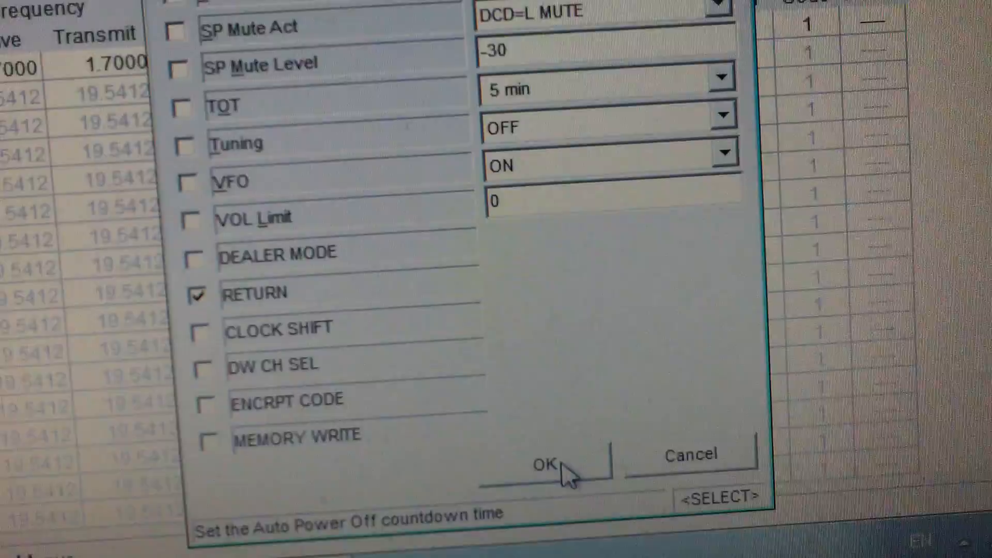
{"action": "left_click", "coordinate": [546, 464]}
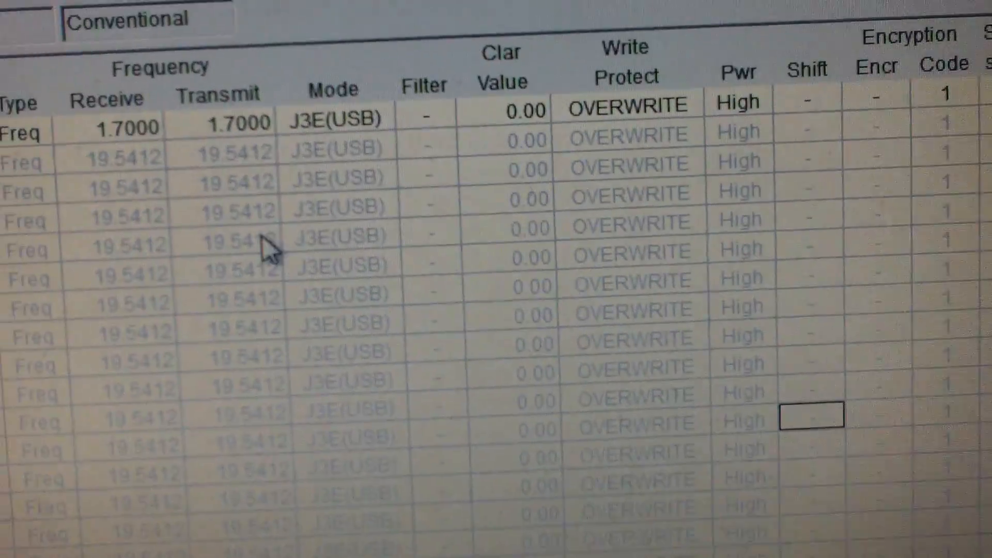
- Scroll the channel grid while the radio data download runs to completion
{"action": "scroll", "scroll_direction": "up", "scroll_amount": 3}
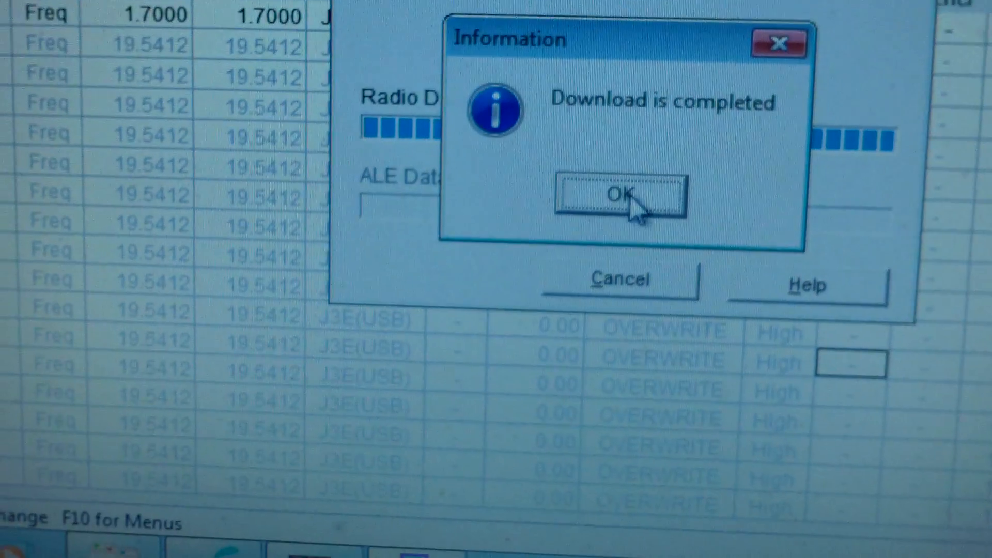
- Acknowledge the Download is completed notice, returning to the Bank-1 channel list
{"action": "left_click", "coordinate": [615, 196]}
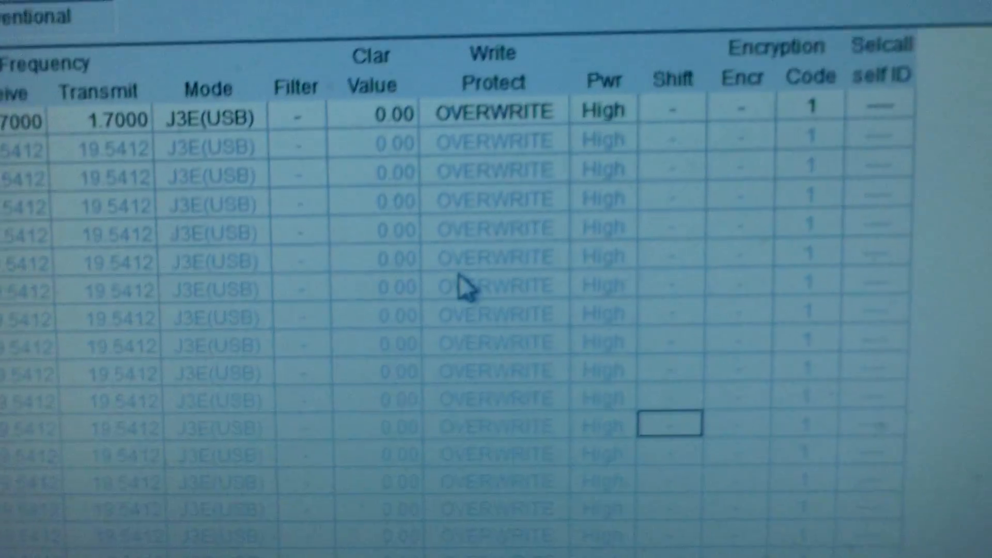